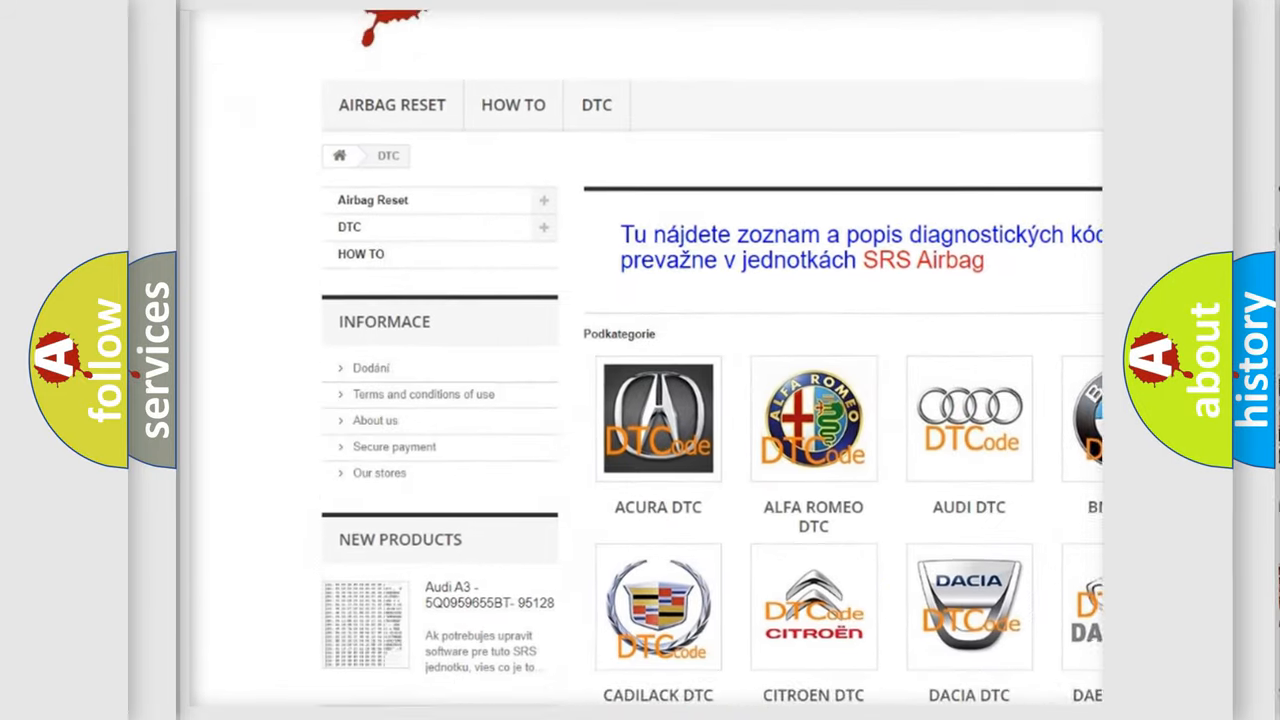
scroll(down, 3)
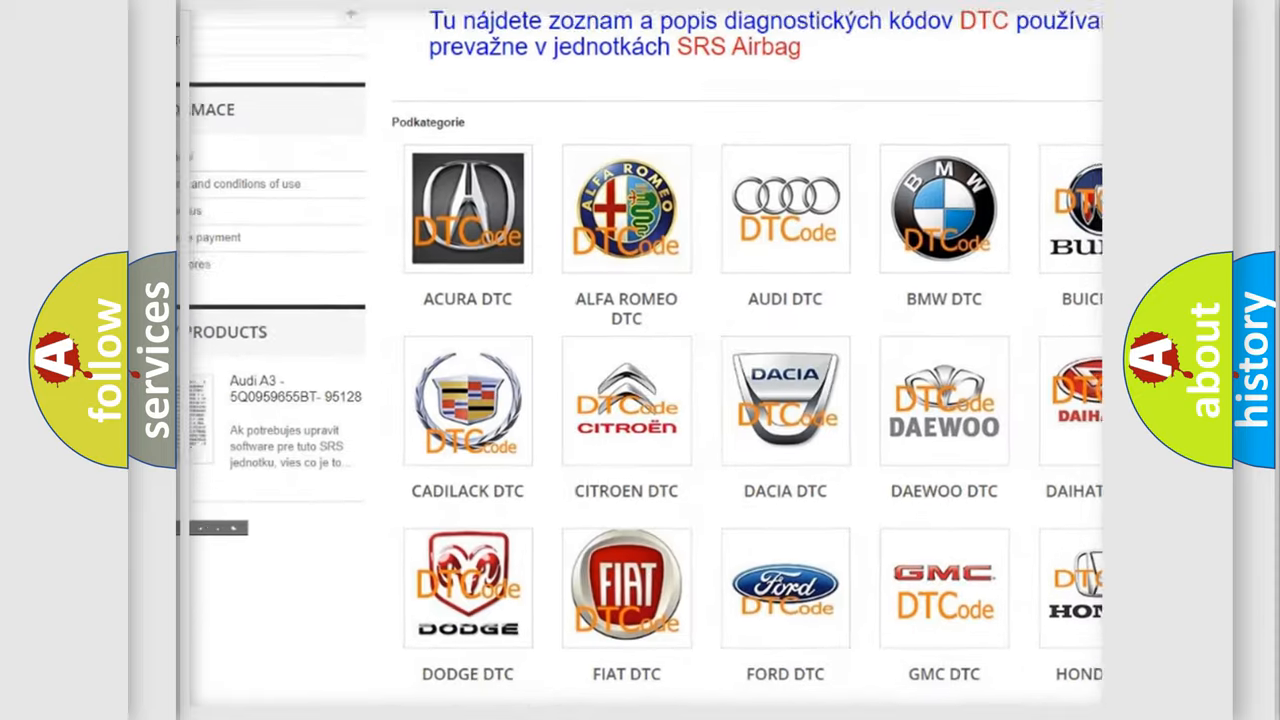